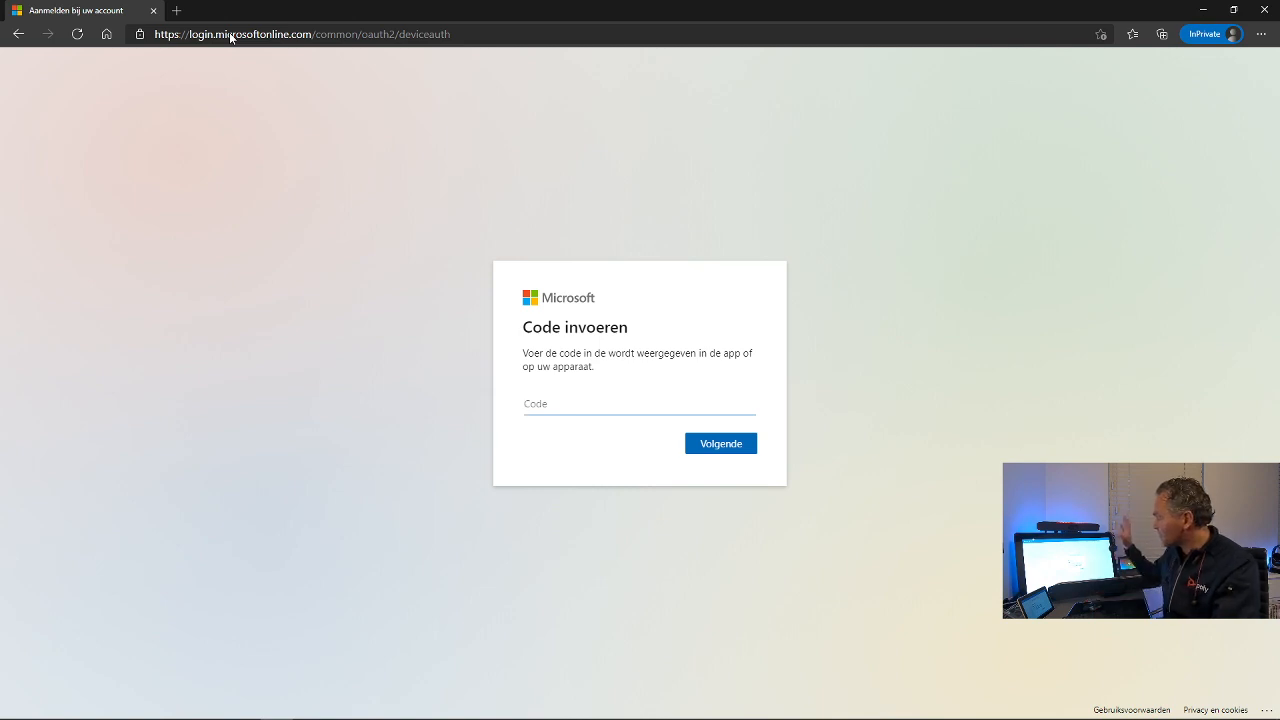
Enter the device code from the room device and submit it with Volgende.
{"action": "left_click", "coordinate": [639, 403]}
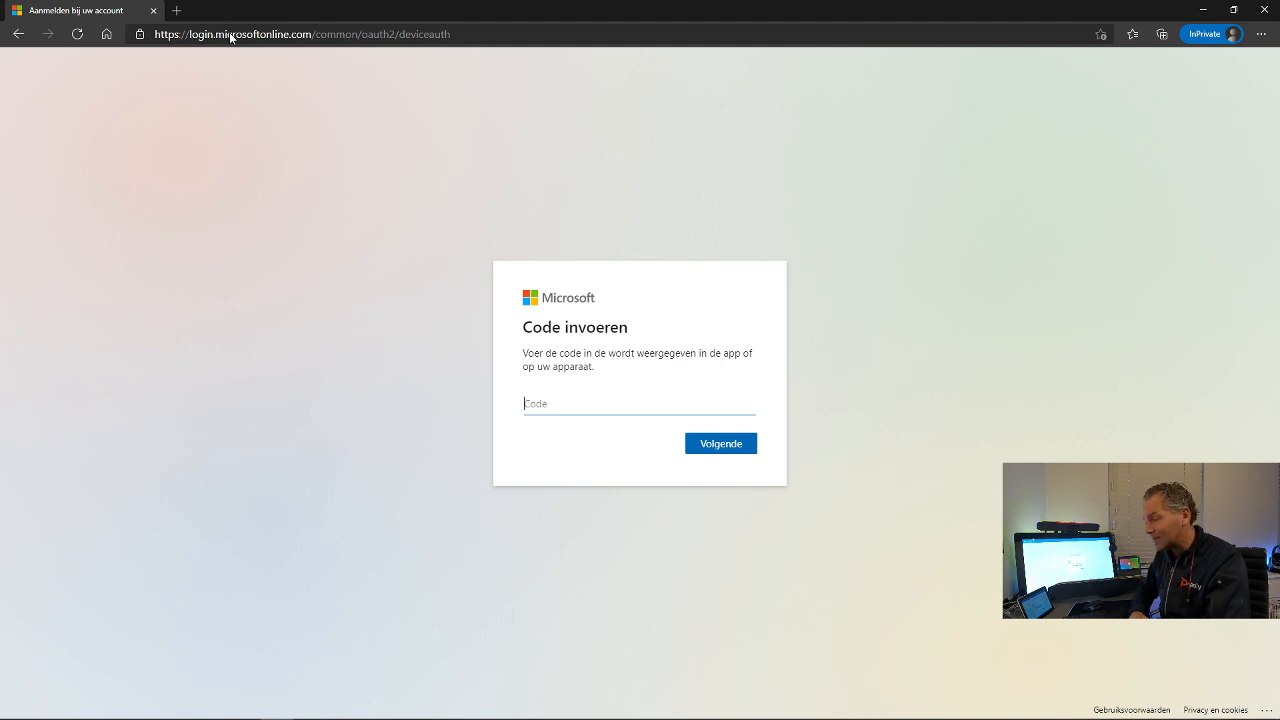
{"action": "type", "text": "c73xh6agz"}
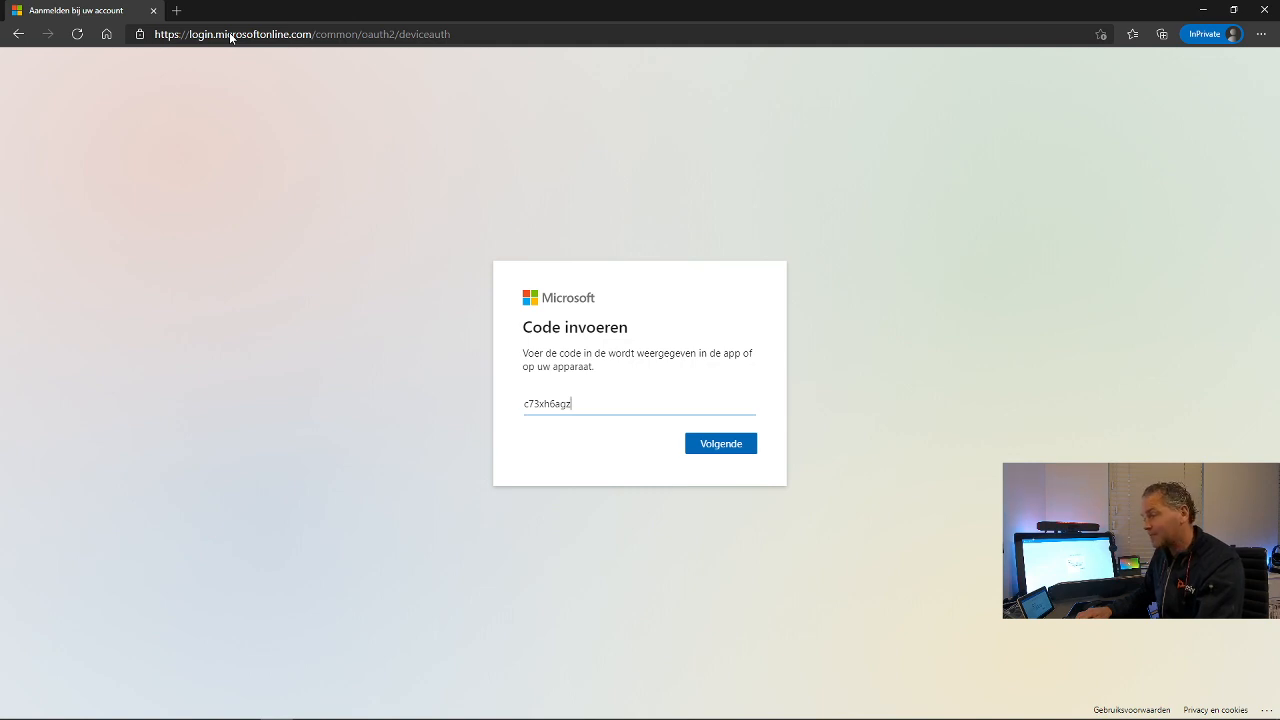
{"action": "left_click", "coordinate": [720, 443]}
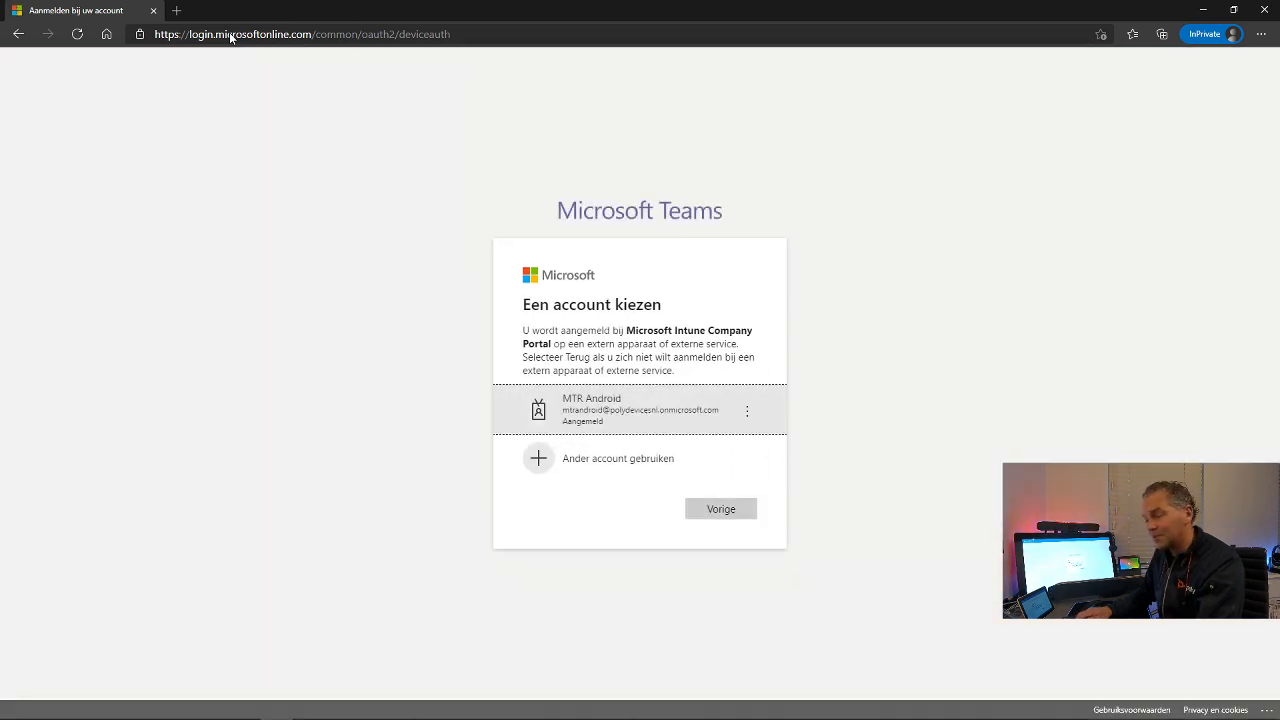
{"action": "mouse_move", "coordinate": [226, 373]}
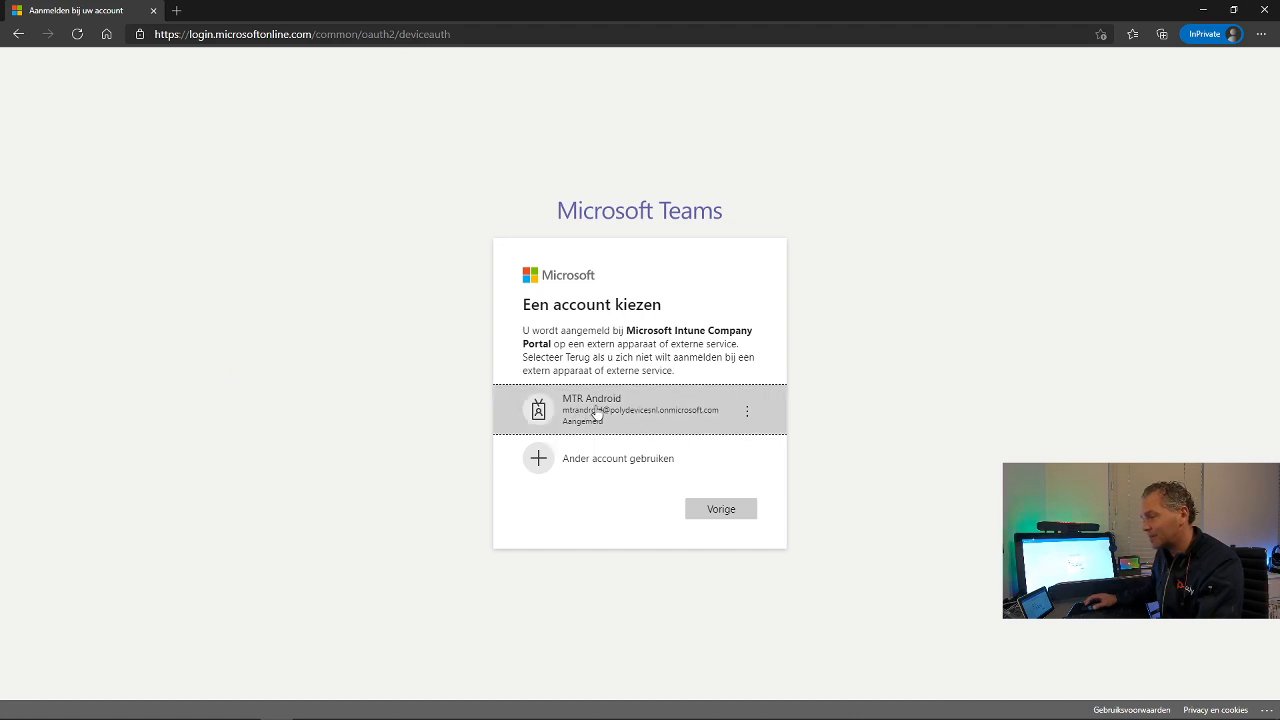
Sign in with the MTR Android room account for Intune, then choose it again in the second tab.
{"action": "left_click", "coordinate": [640, 409]}
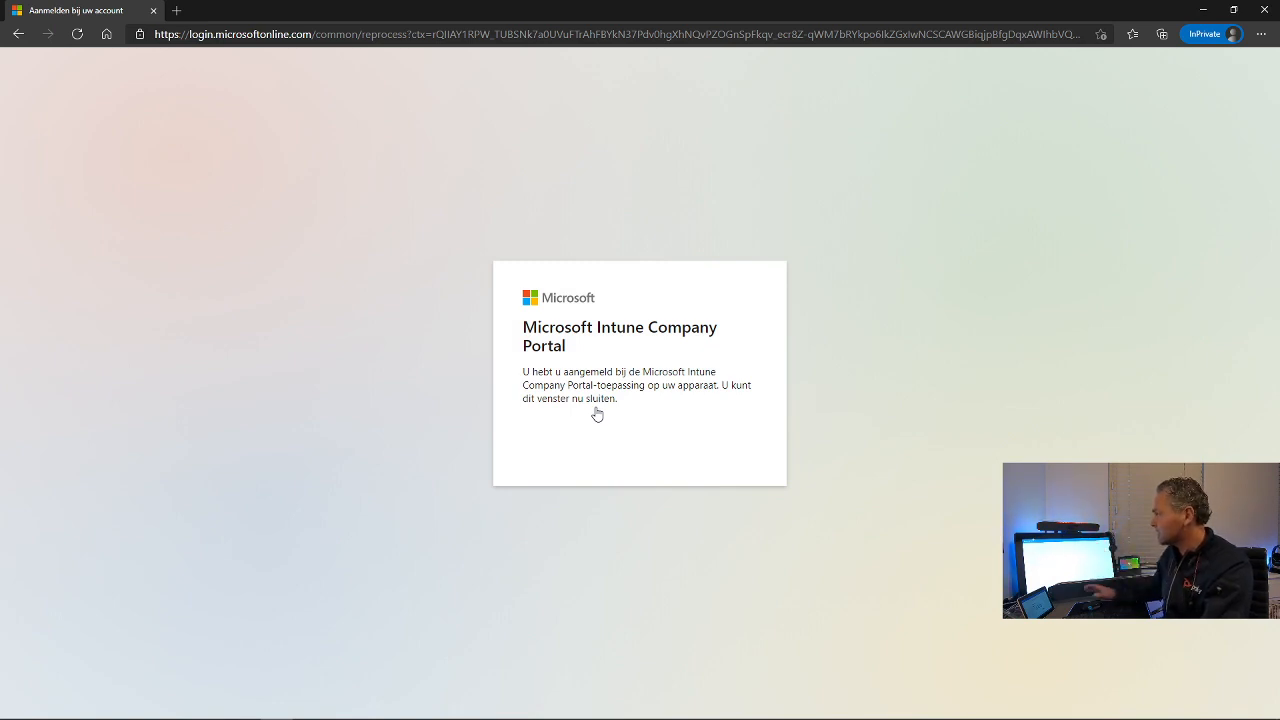
{"action": "mouse_move", "coordinate": [720, 389]}
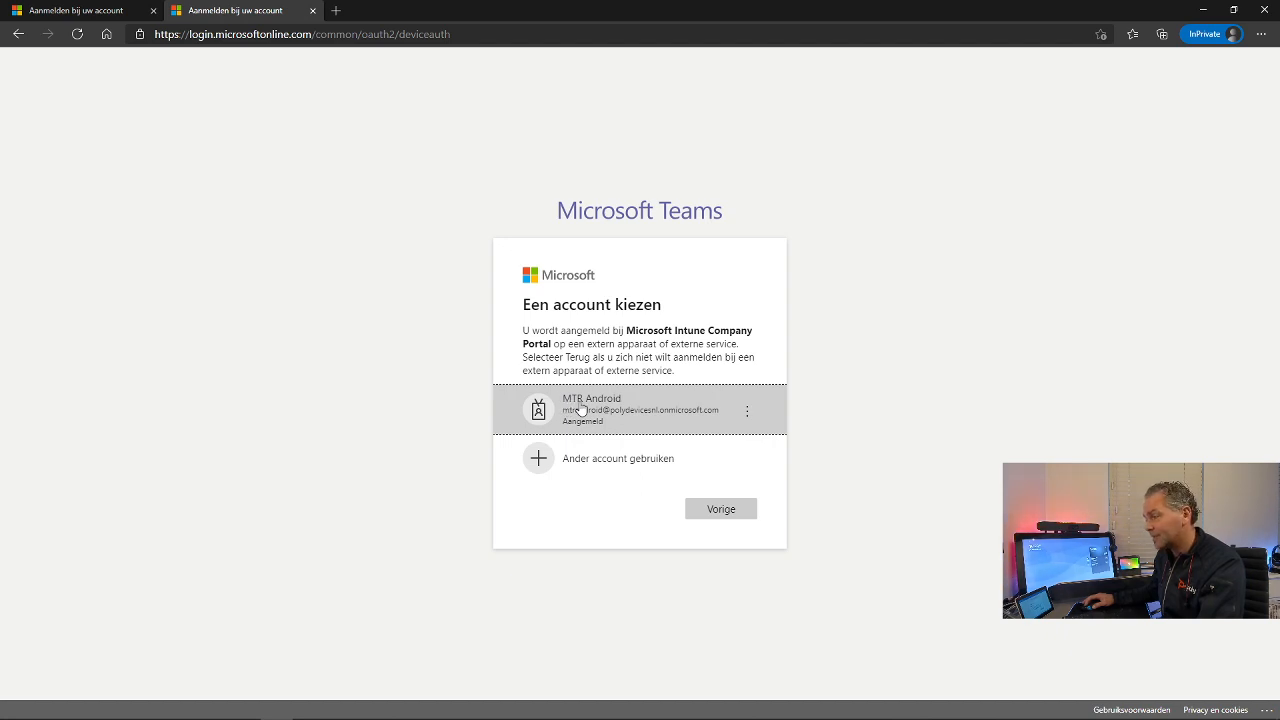
{"action": "left_click", "coordinate": [639, 409]}
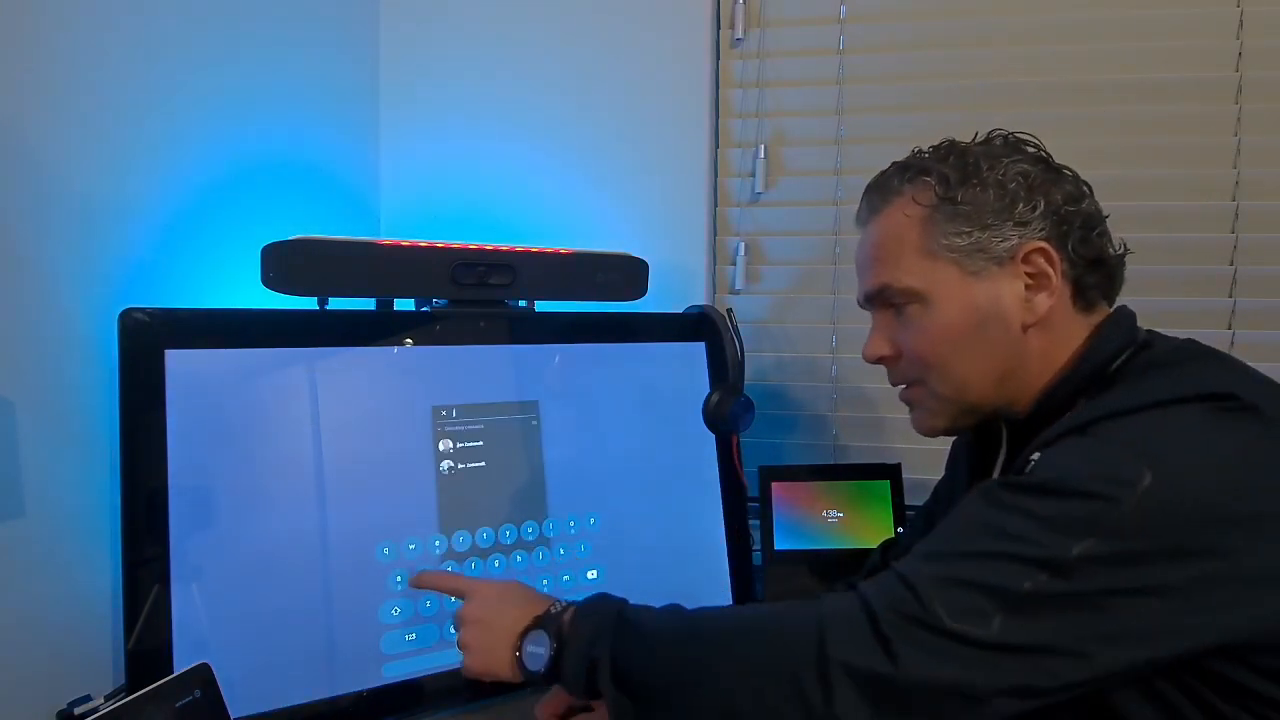
Search 'an' in Meet Now and choose a matching directory contact.
{"action": "type", "text": "an"}
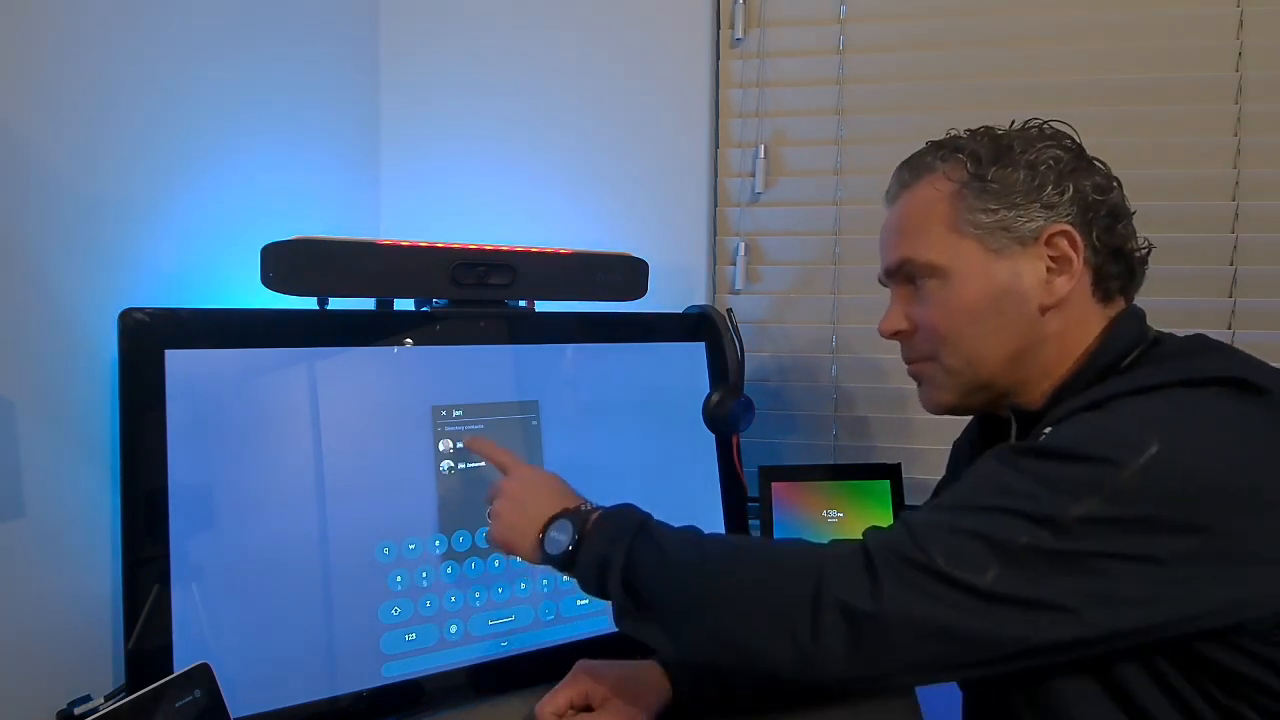
{"action": "left_click", "coordinate": [465, 445]}
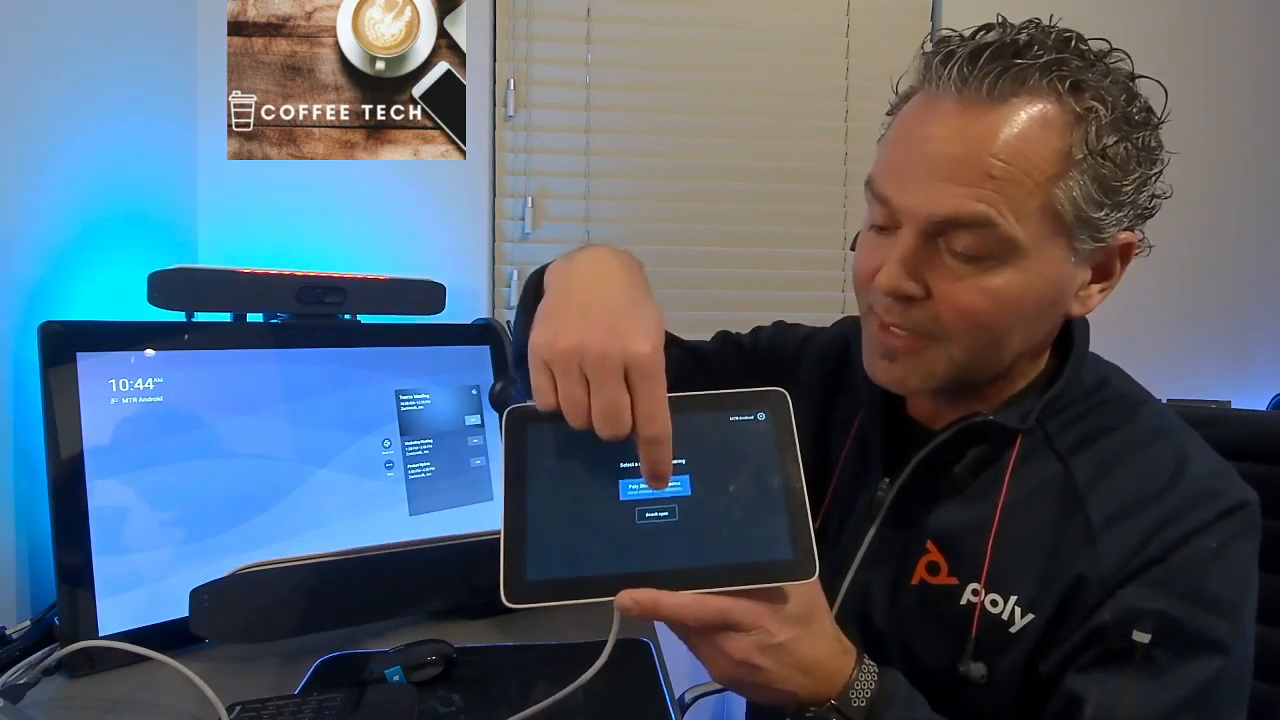
Pair the TC8 touch console with the offered Poly Studio X30.
{"action": "left_click", "coordinate": [645, 483]}
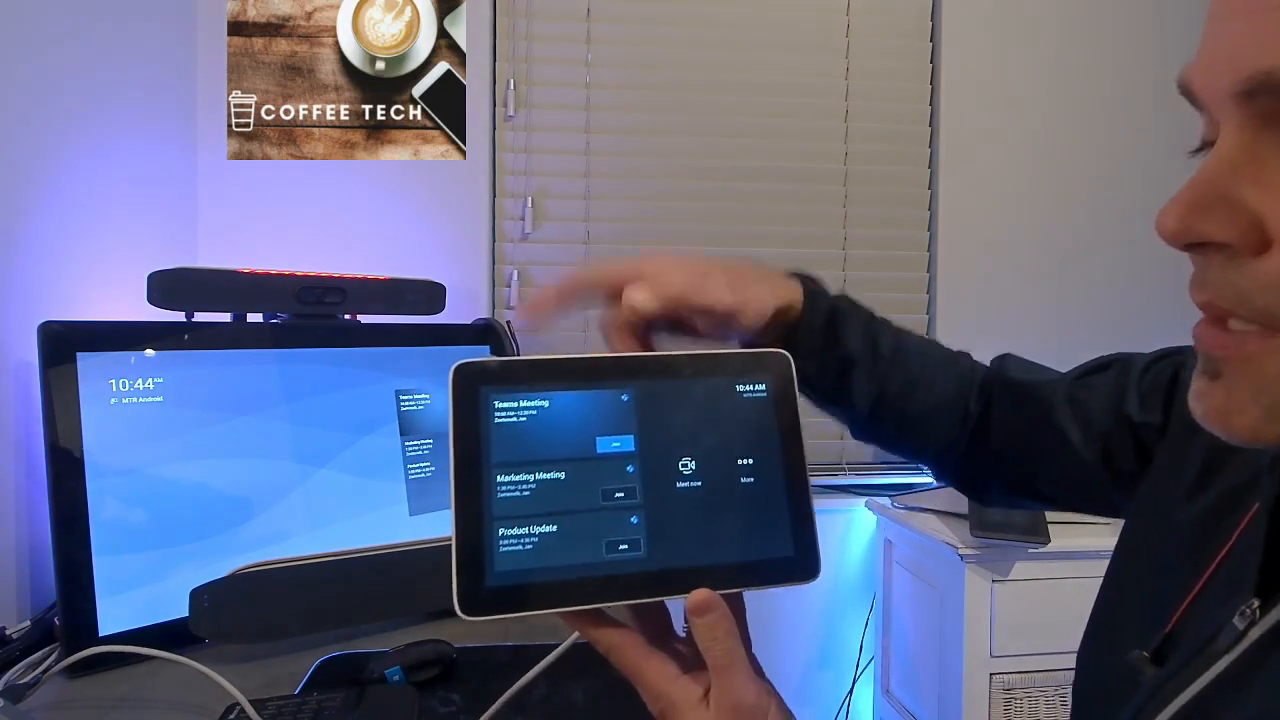
Join the Teams Meeting from the calendar and review the extra in-meeting options menu.
{"action": "left_click", "coordinate": [617, 439]}
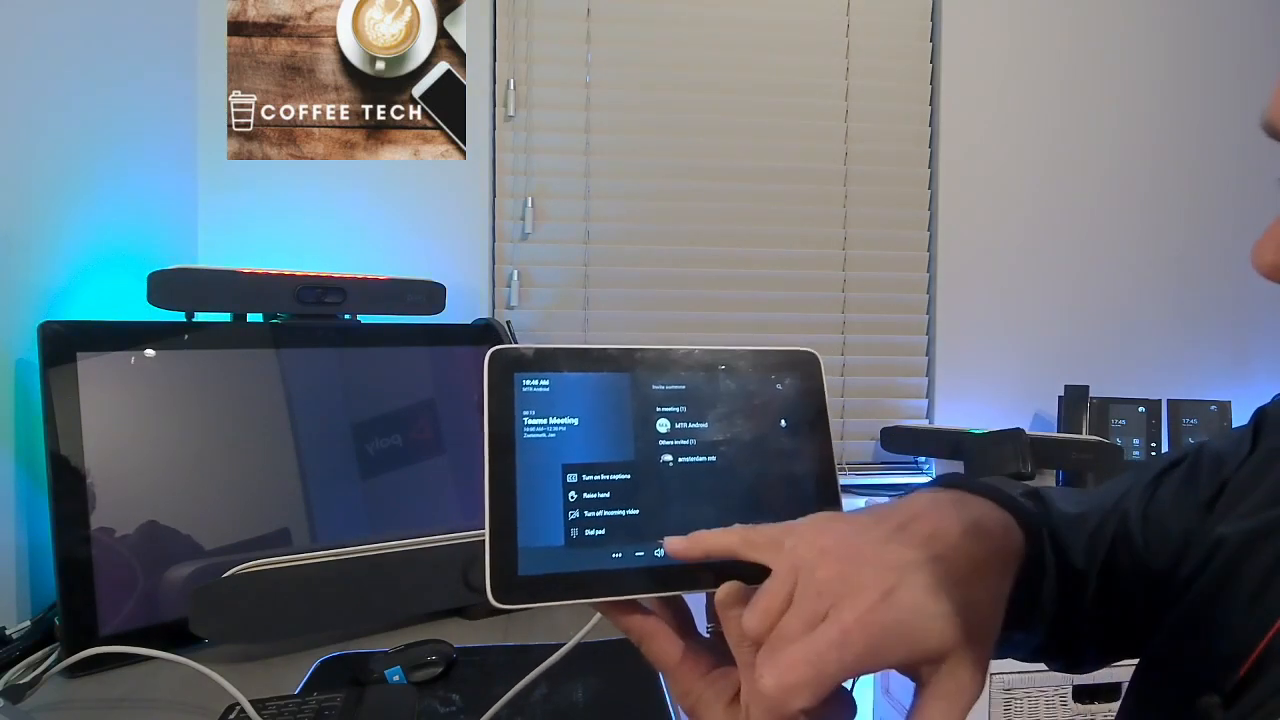
{"action": "left_click", "coordinate": [600, 553]}
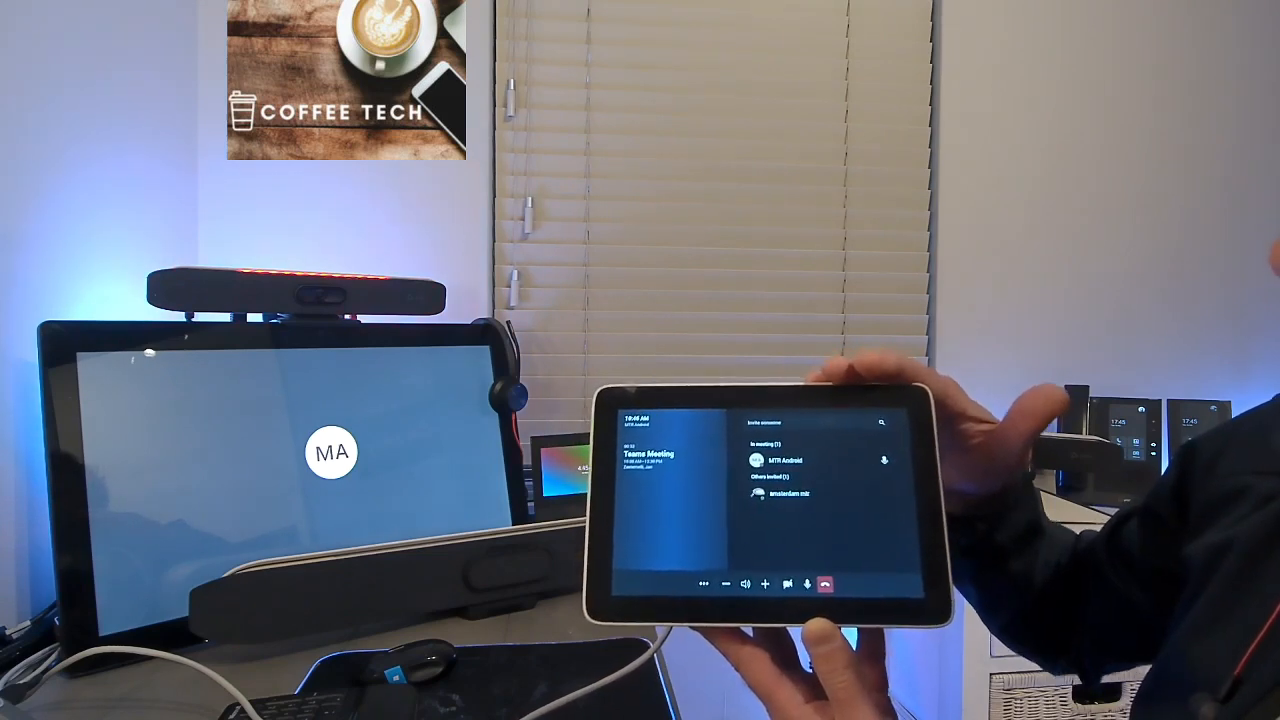
{"action": "left_click", "coordinate": [823, 584]}
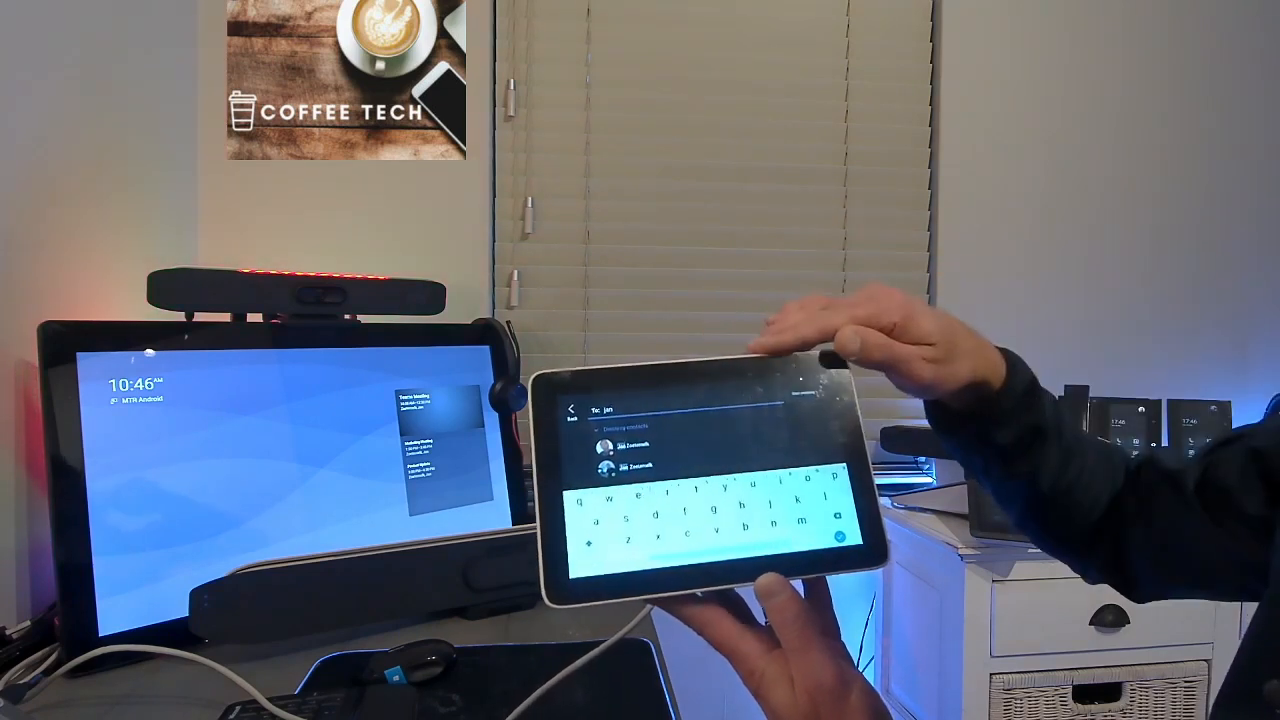
Leave the Meet Now contact search and return to the calendar home screen.
{"action": "left_click", "coordinate": [630, 446]}
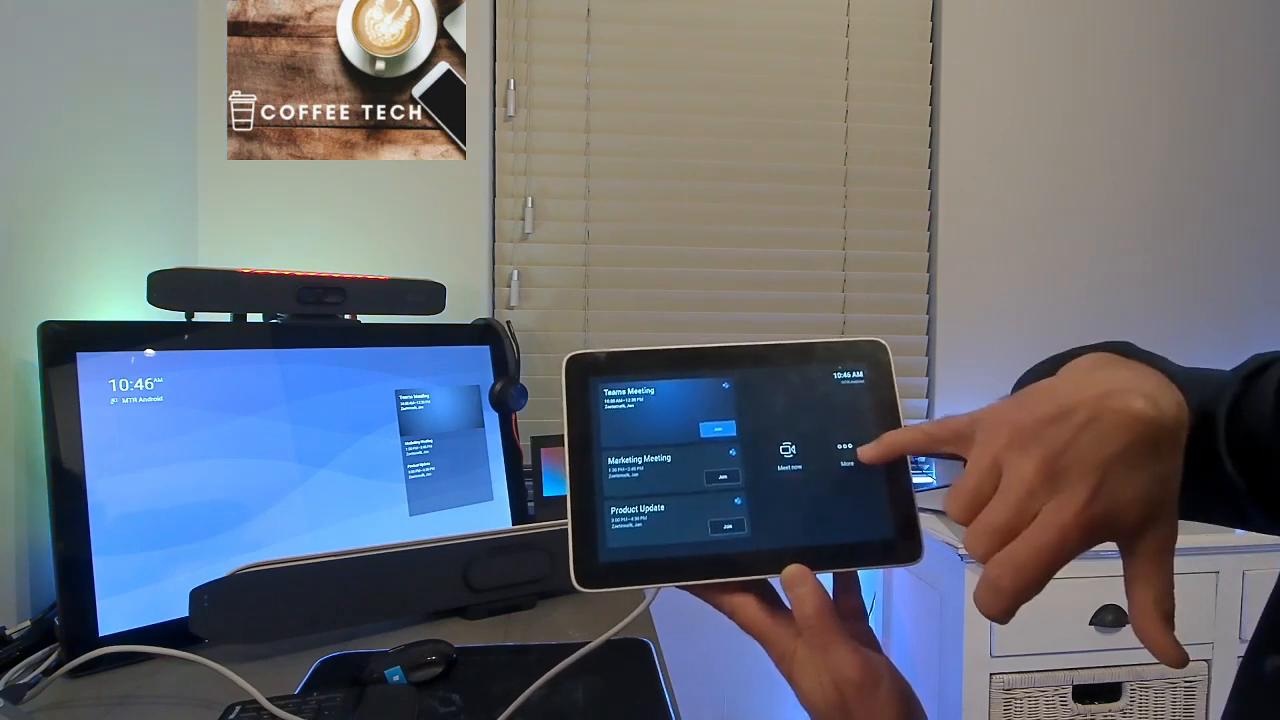
Go from More on the home screen into the room's Settings list.
{"action": "left_click", "coordinate": [845, 450]}
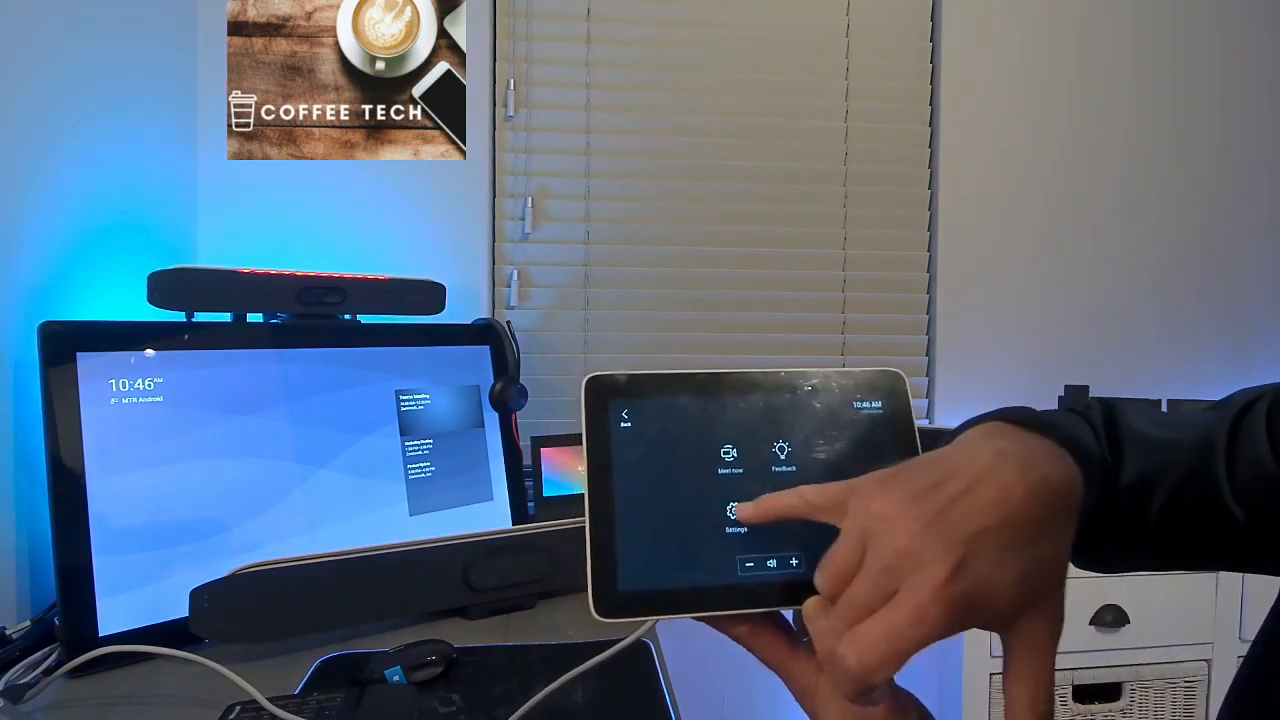
{"action": "left_click", "coordinate": [731, 510]}
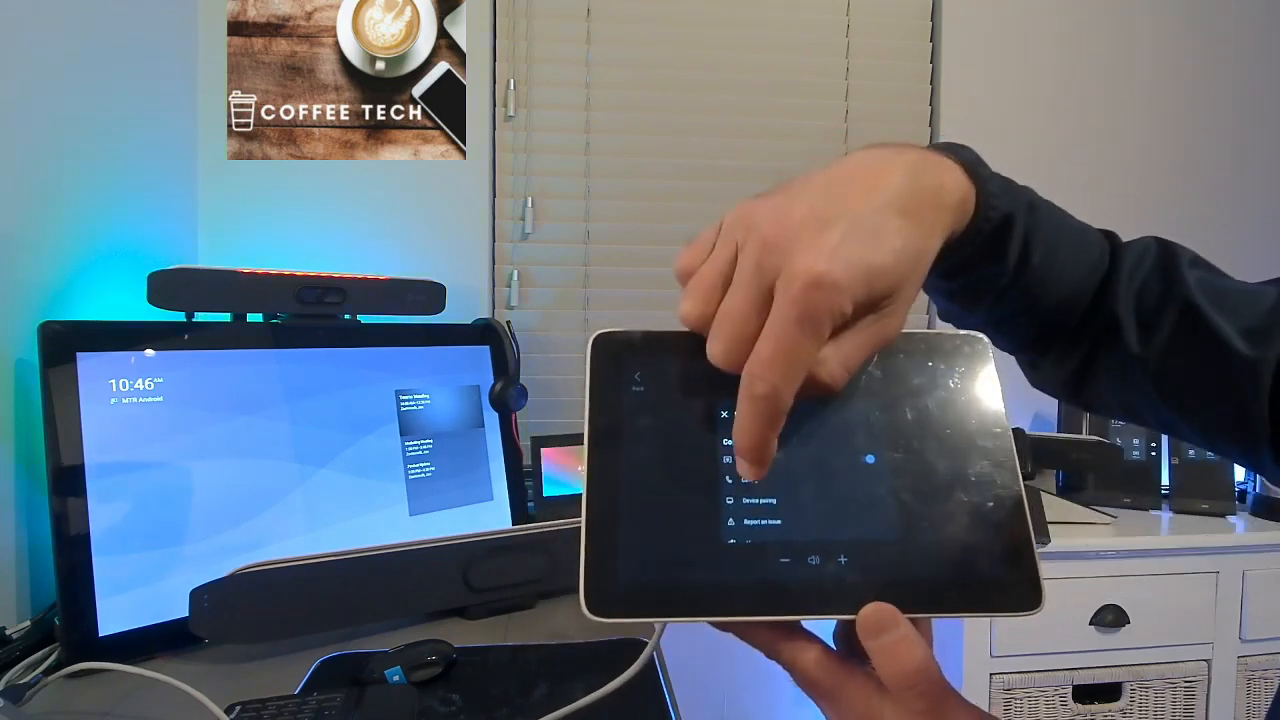
Show the Device pairing page with Reset pairing and Unpair devices.
{"action": "left_click", "coordinate": [745, 460]}
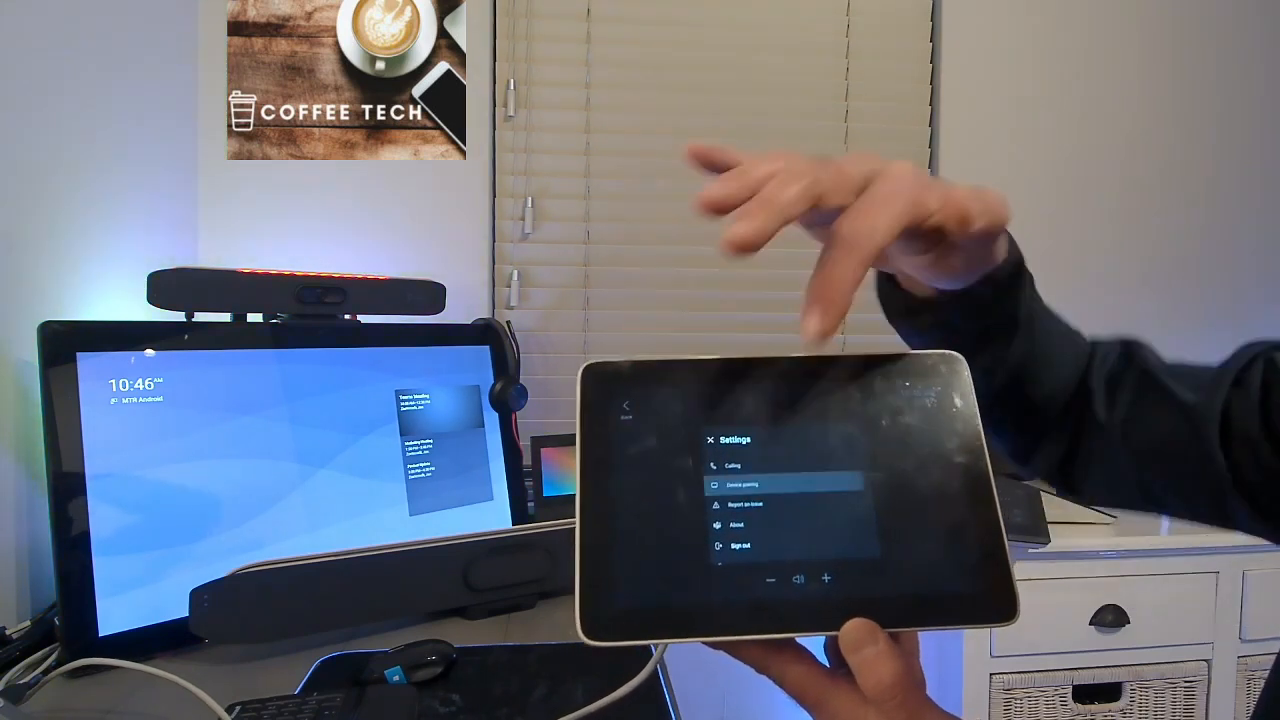
{"action": "left_click", "coordinate": [760, 484]}
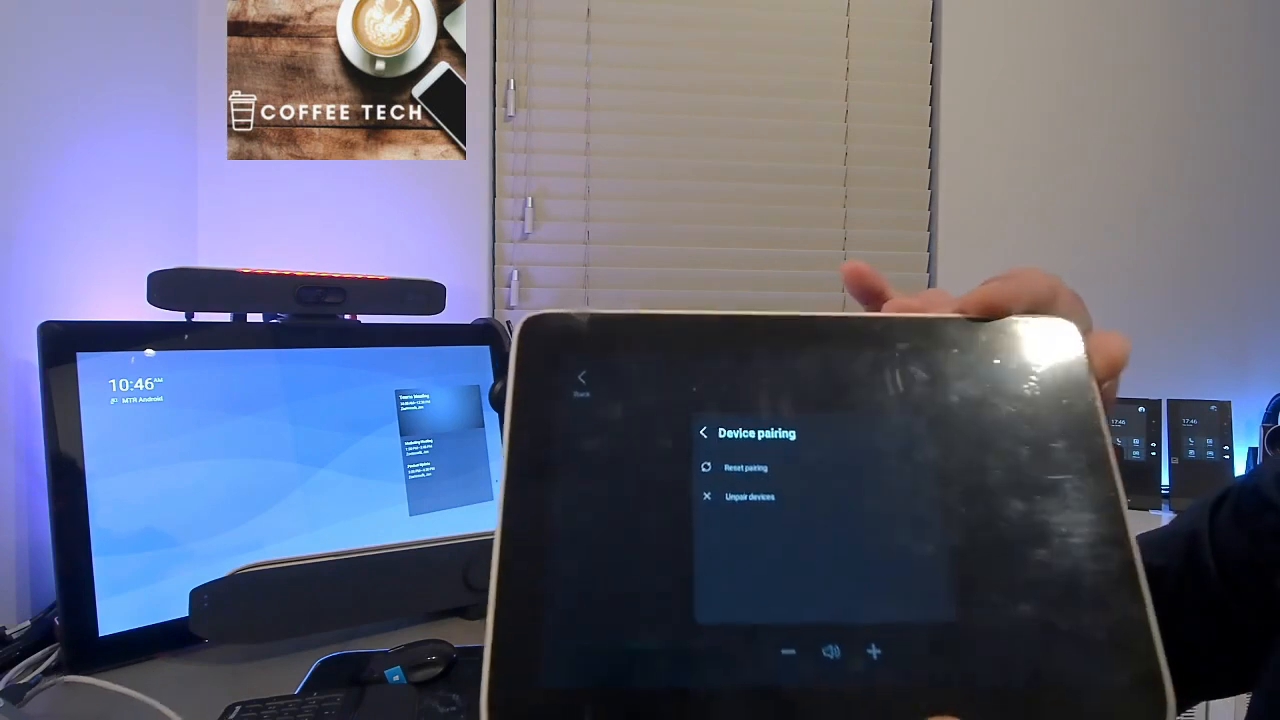